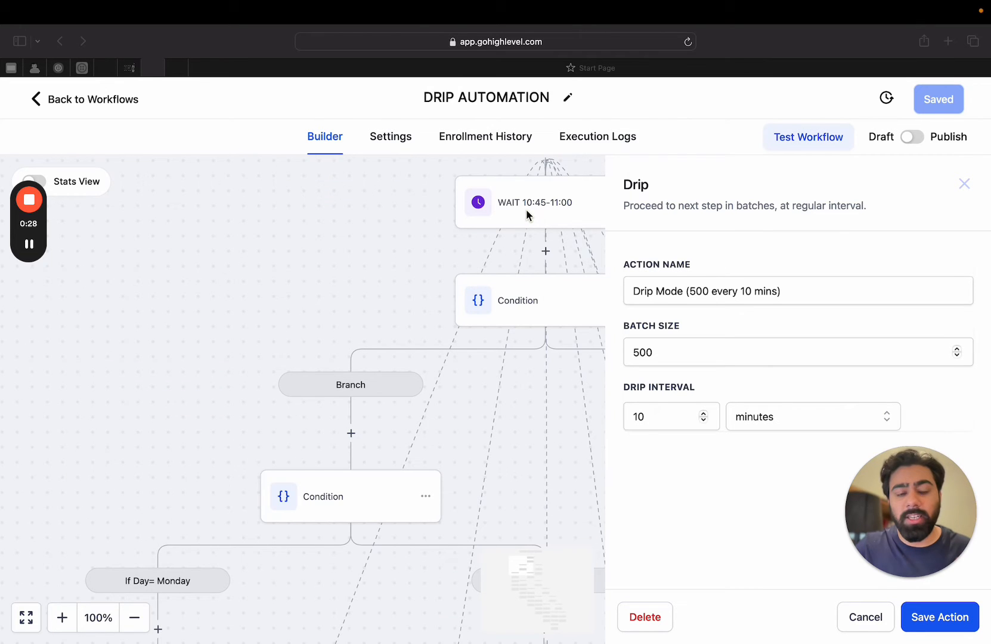
mouse_move(535, 286)
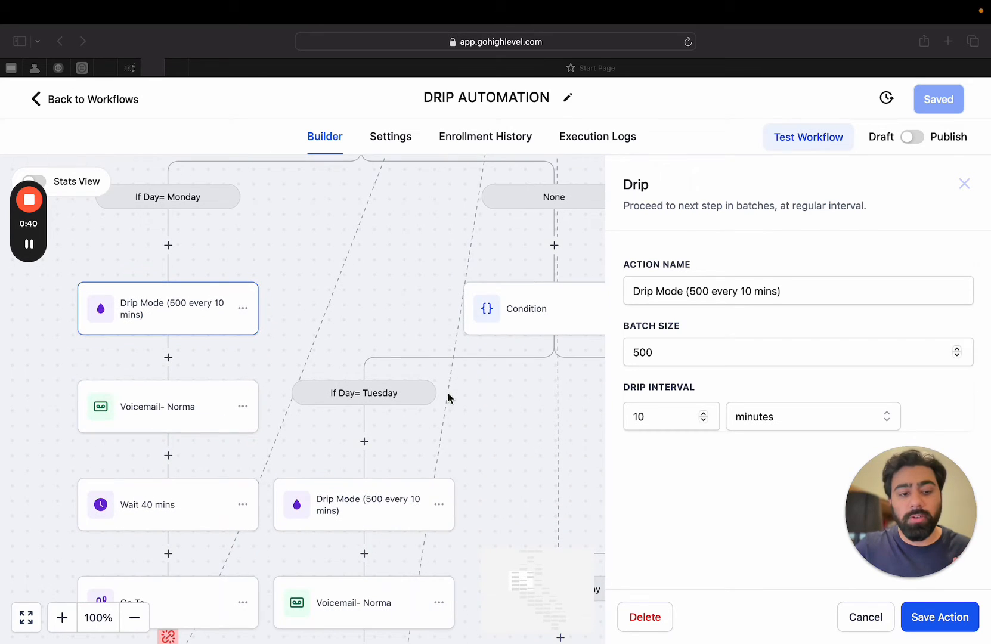
mouse_move(199, 415)
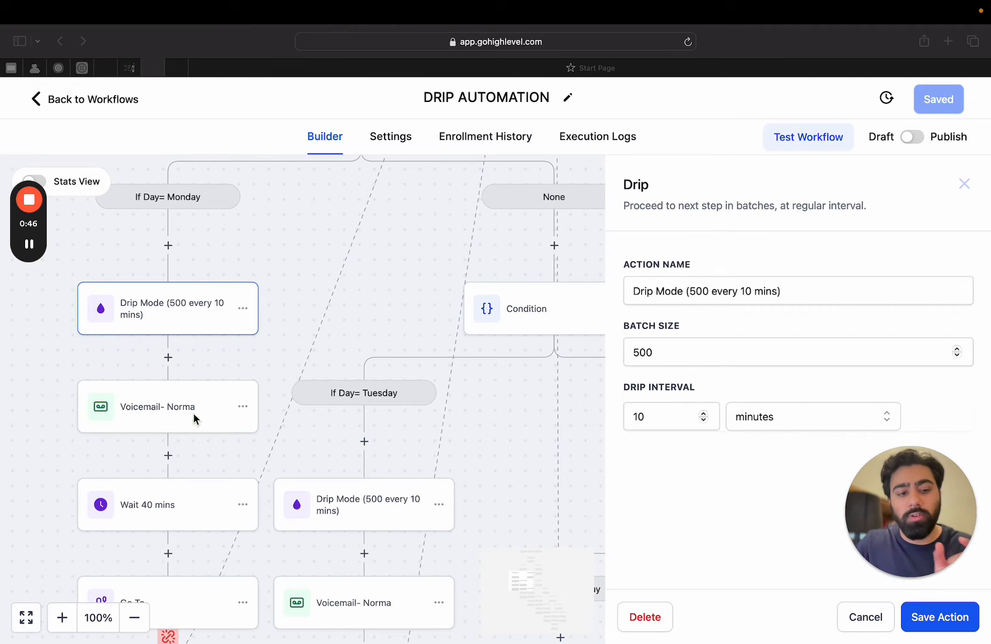
Insert a Drip (Beta) action before the Monday branch's Voicemail- Norma step.
click(168, 406)
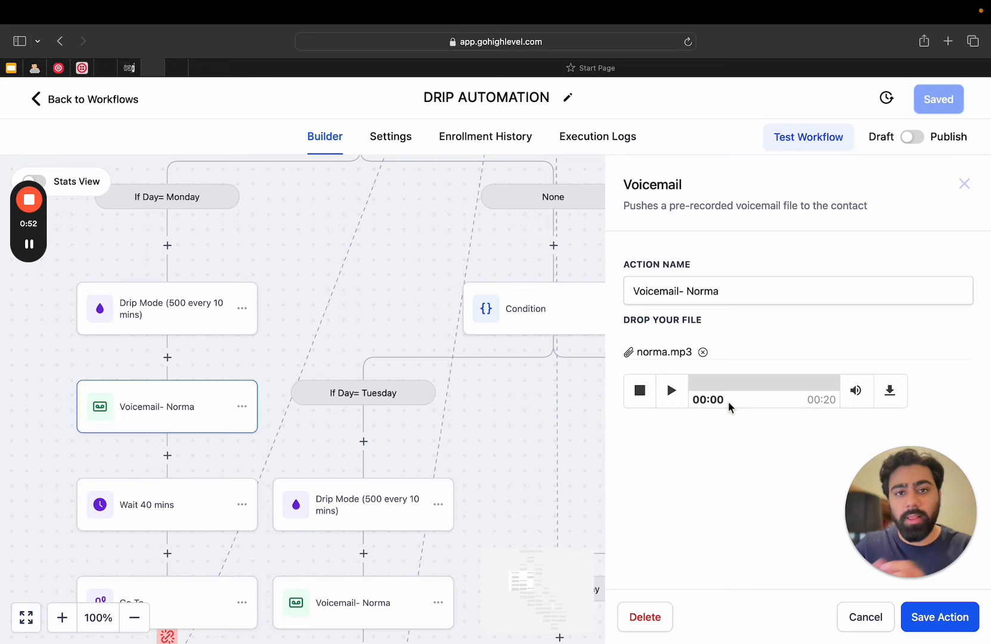
mouse_move(765, 442)
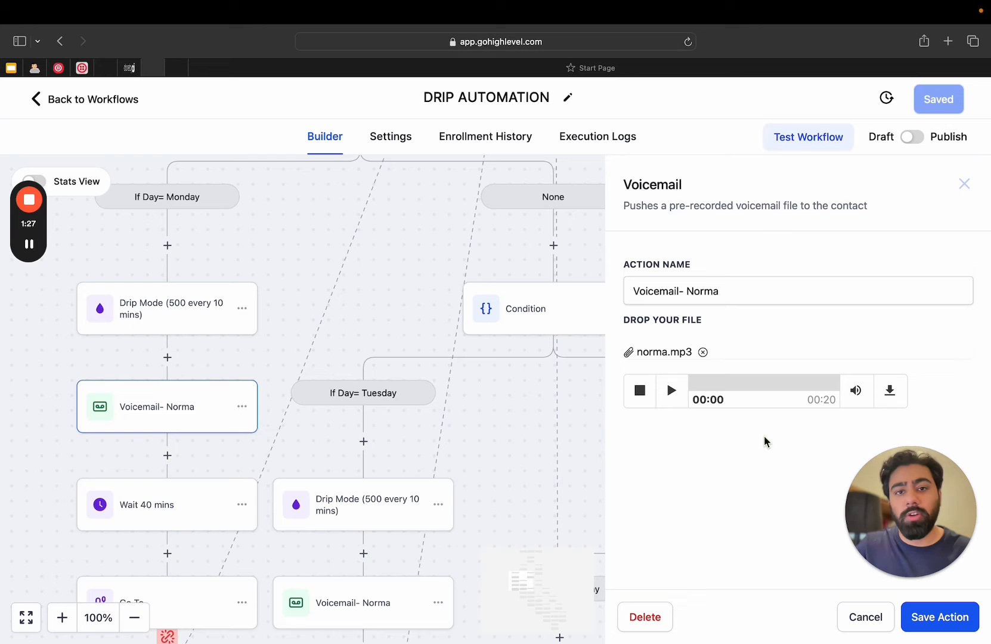
mouse_move(751, 445)
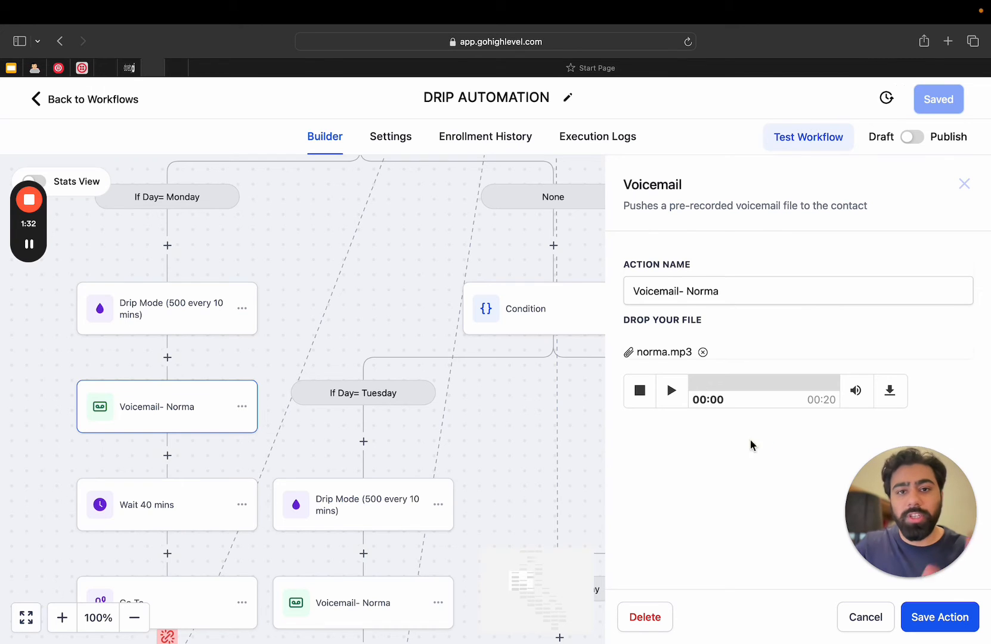
mouse_move(284, 352)
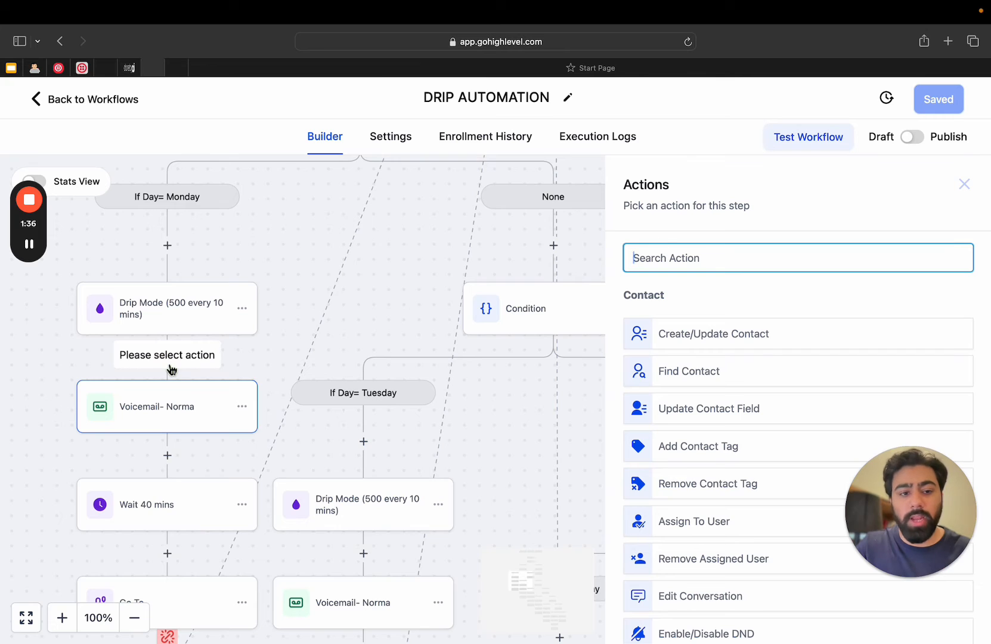
text(drip)
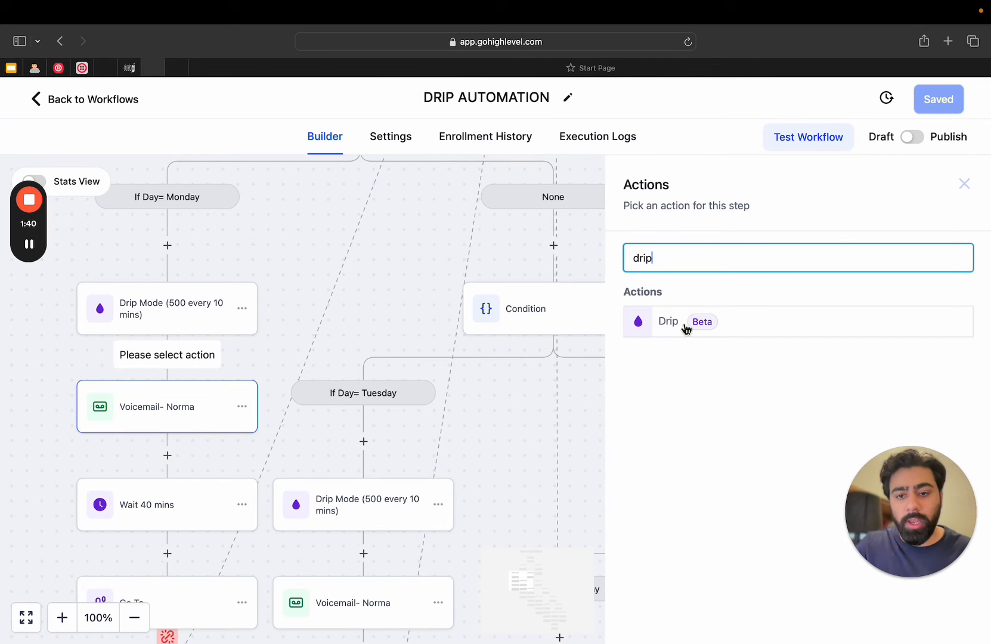
click(668, 321)
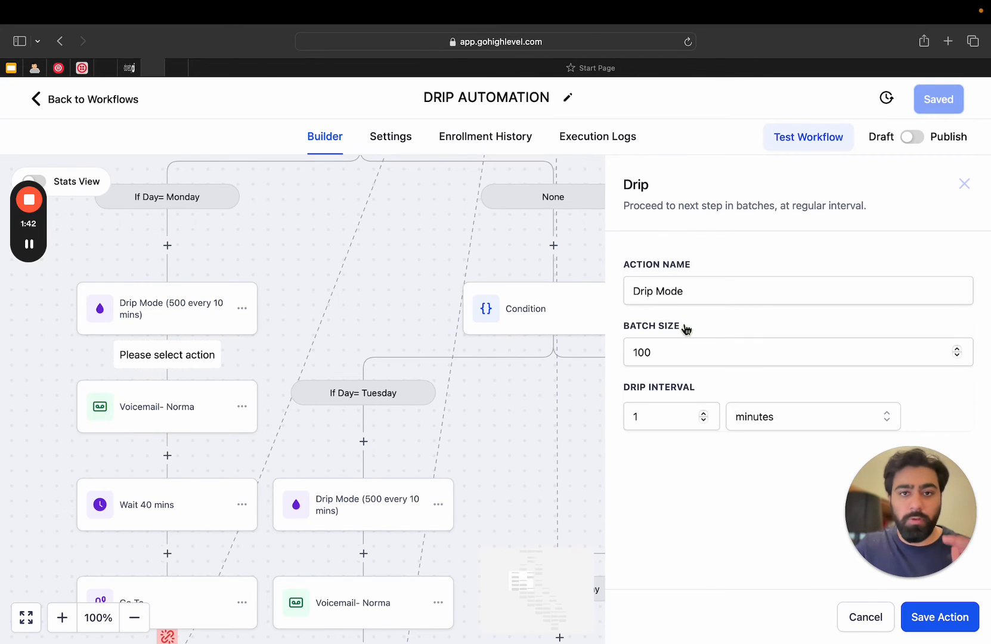
Set the new Drip step's batch size to 300 and begin editing the drip interval.
triple_click(798, 291)
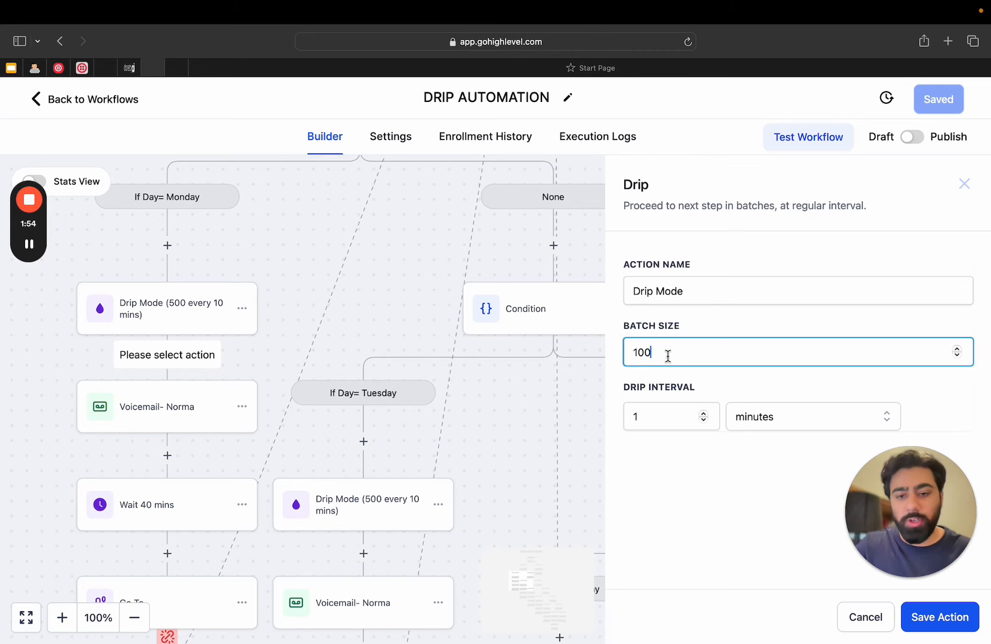
text(300)
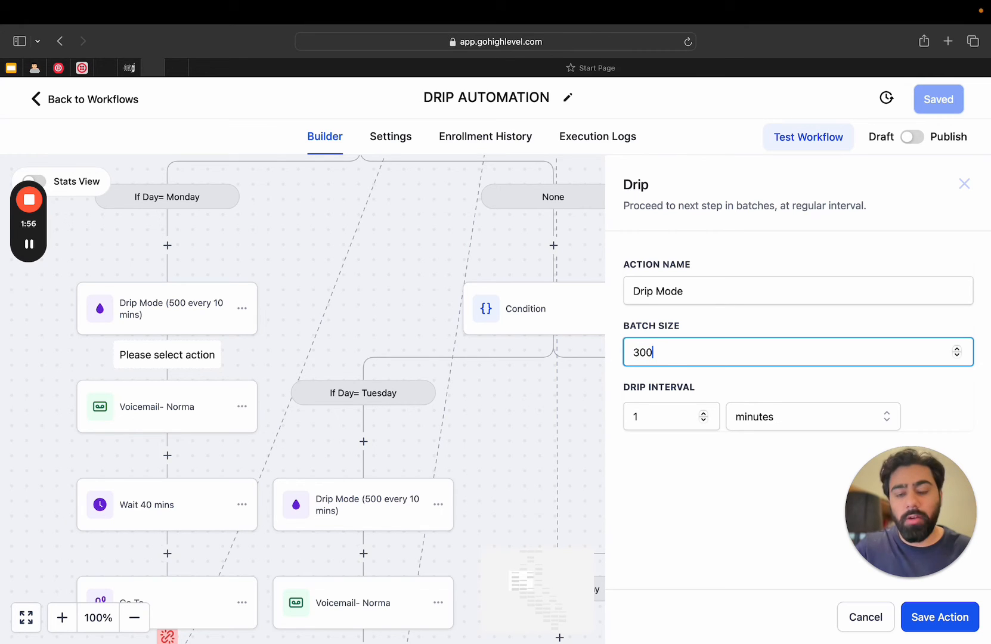
mouse_move(687, 394)
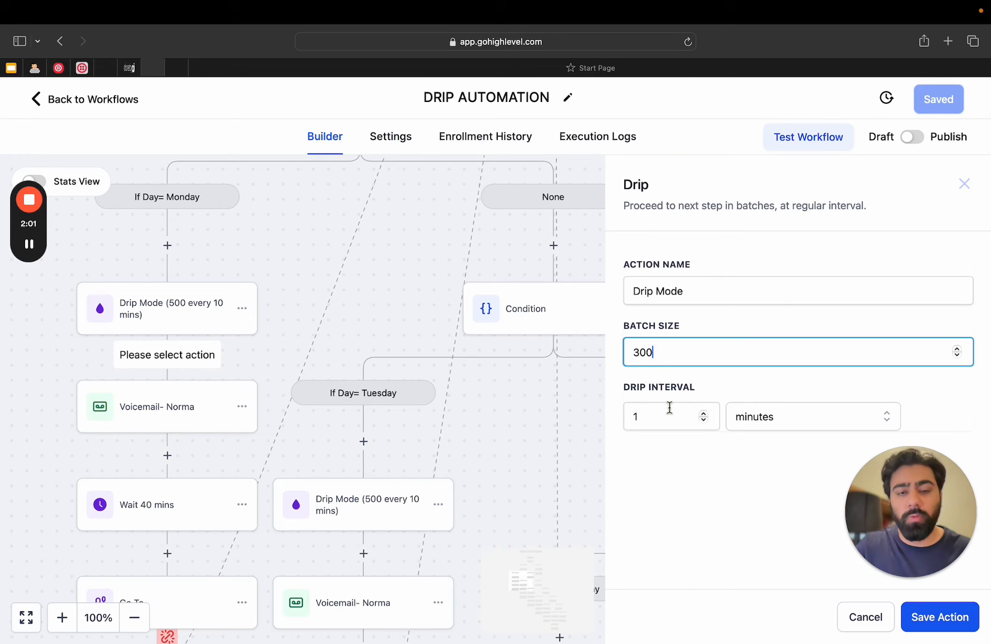
click(670, 415)
text(0)
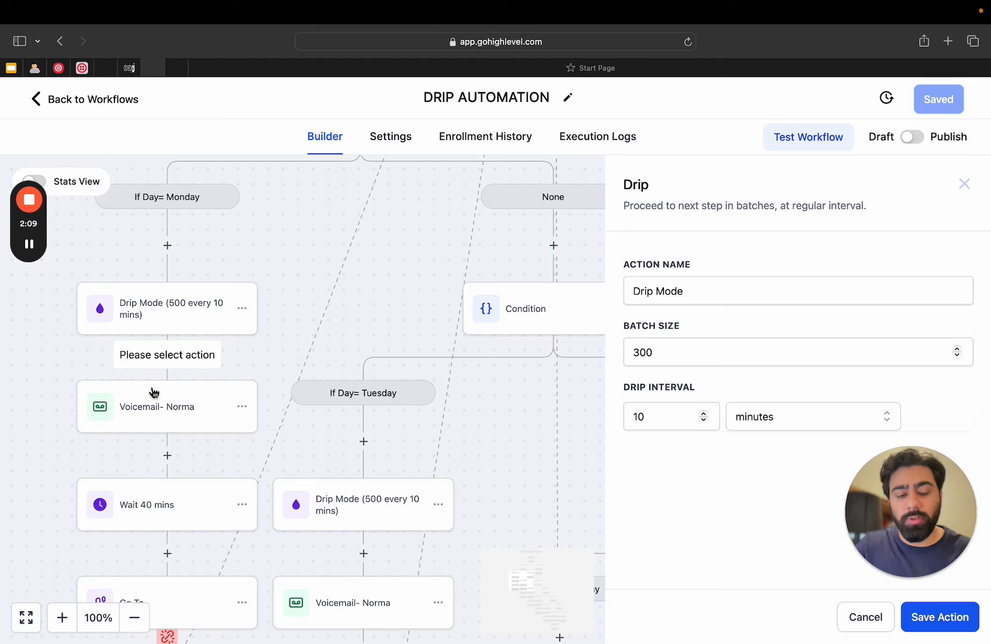
mouse_move(147, 417)
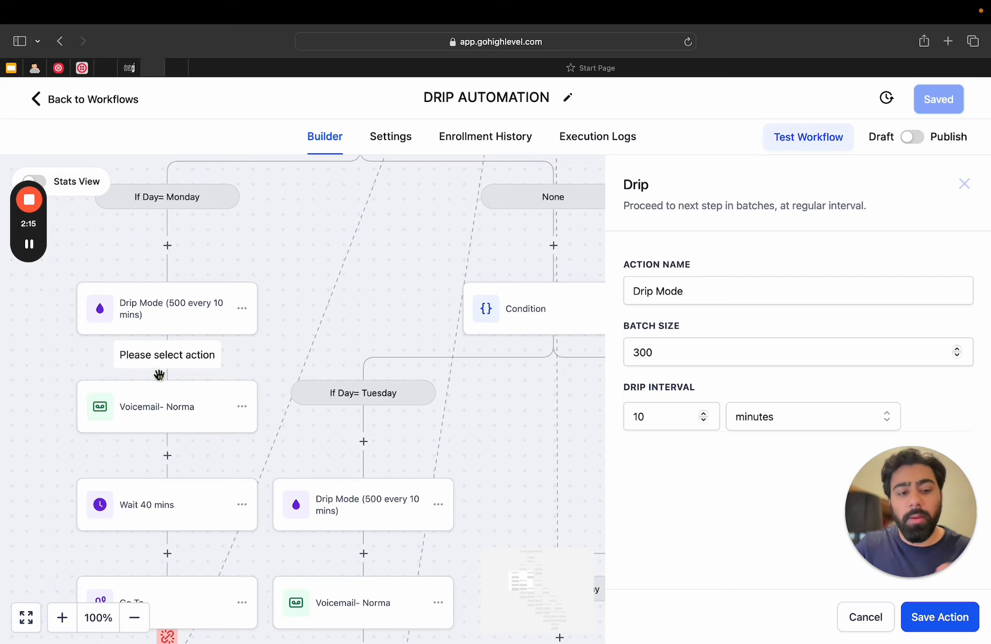
mouse_move(164, 360)
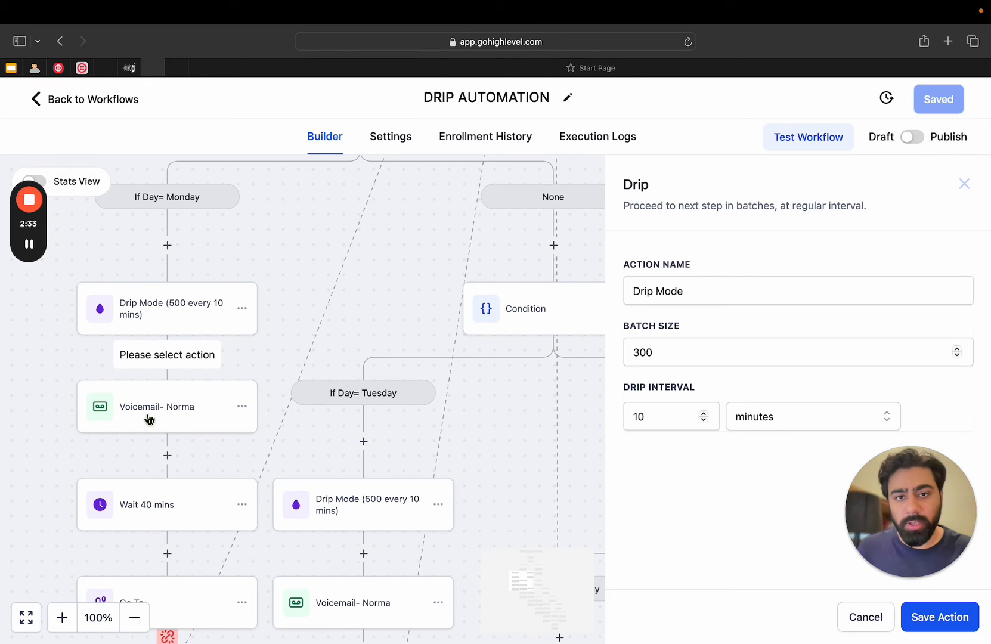
mouse_move(261, 249)
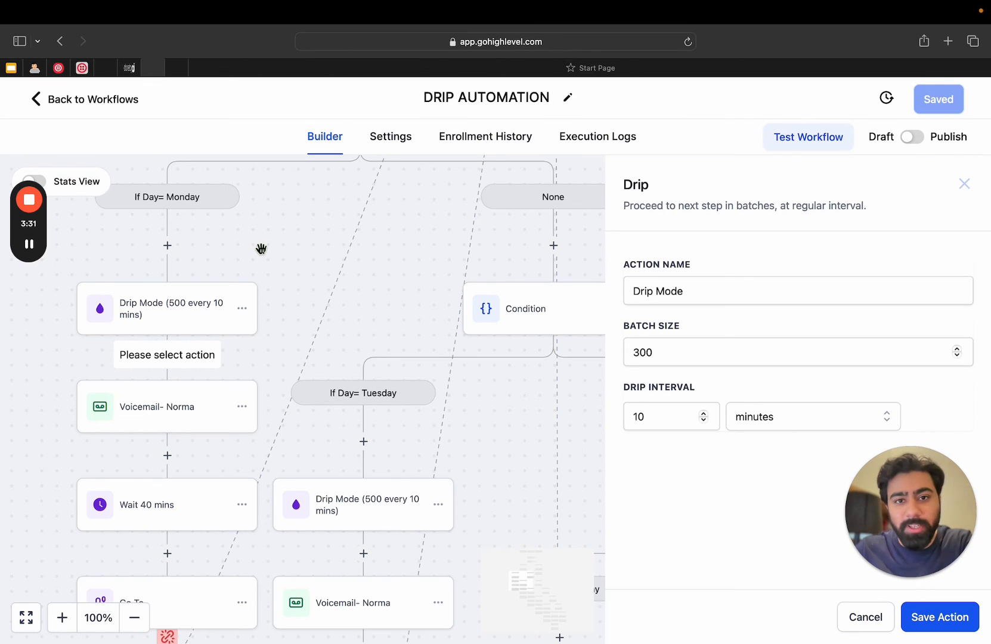